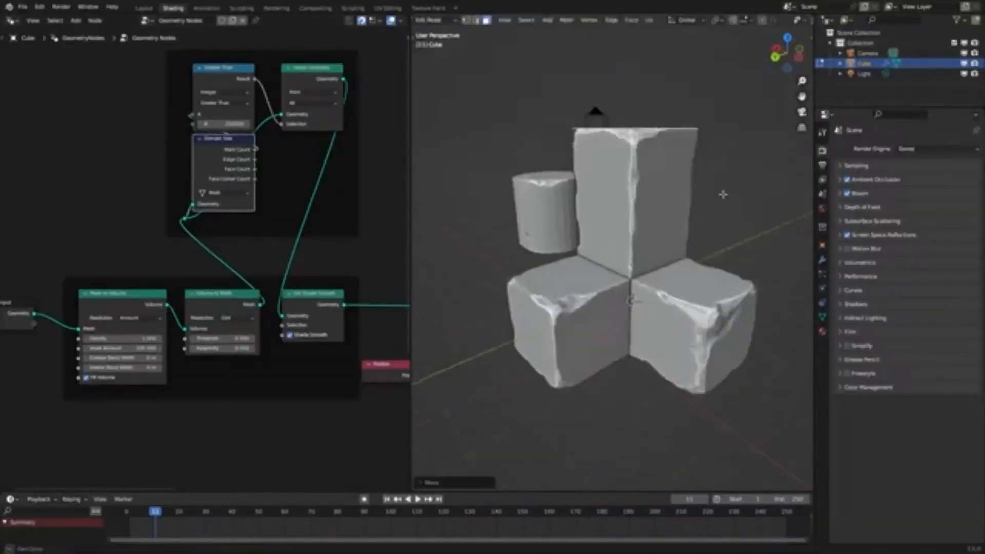
# Step: Build the Mesh to Volume, Volume to Mesh and Set Shade Smooth chain to erode the blocks
pyautogui.click(188, 9)
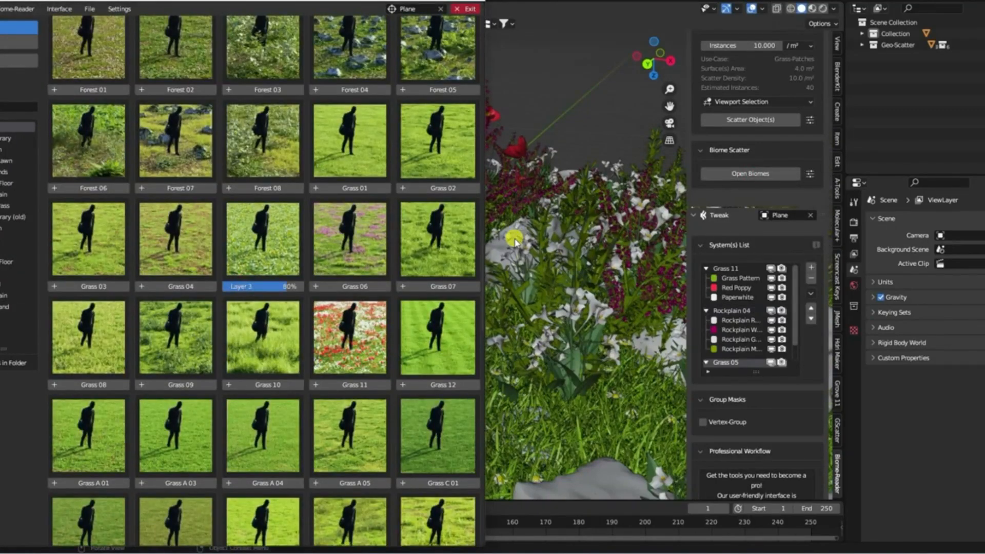
# Step: Scatter a grass biome from the Biome-Reader library onto the Plane
pyautogui.click(461, 9)
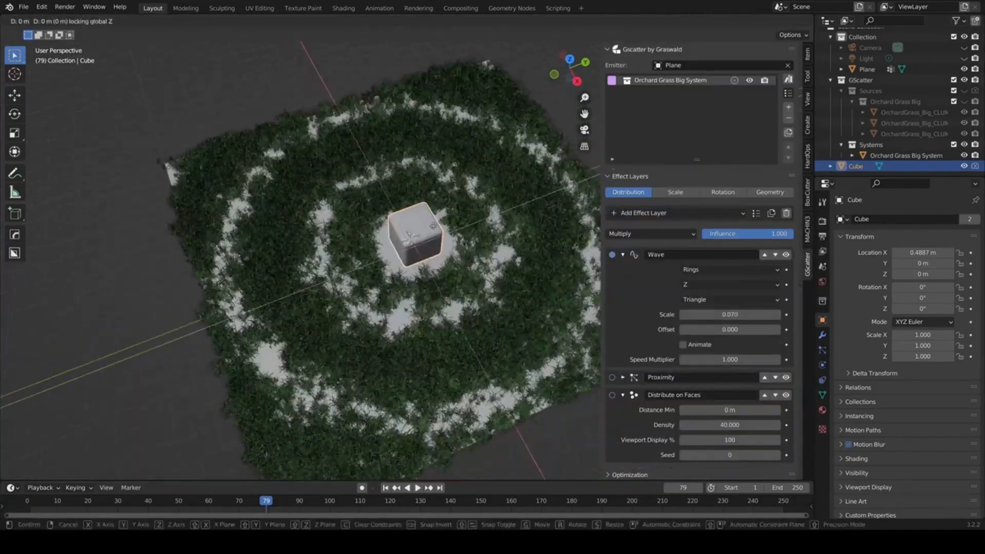
# Step: Copy the Wave effects from the Scale layer to Distribution and adjust Distribute on Faces density
pyautogui.click(674, 192)
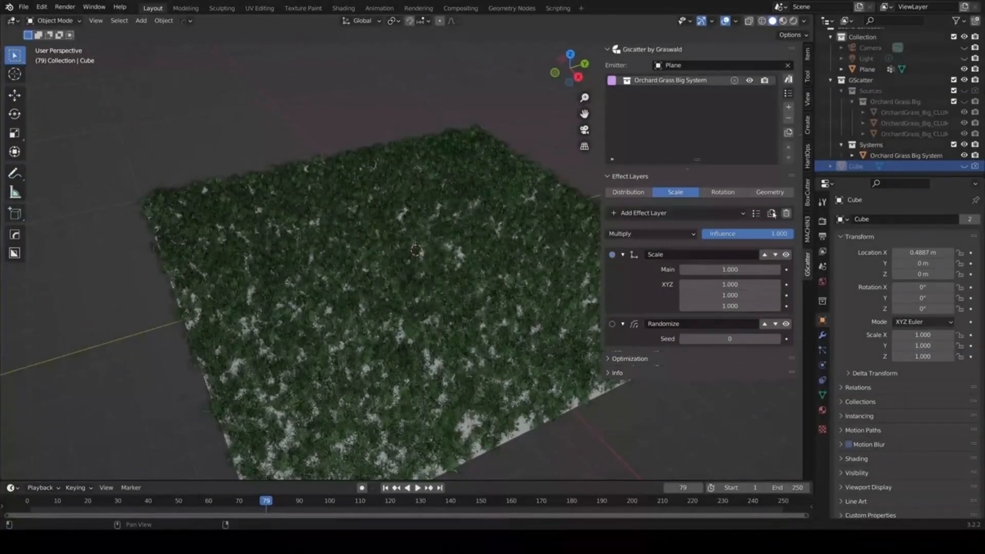
pyautogui.click(772, 183)
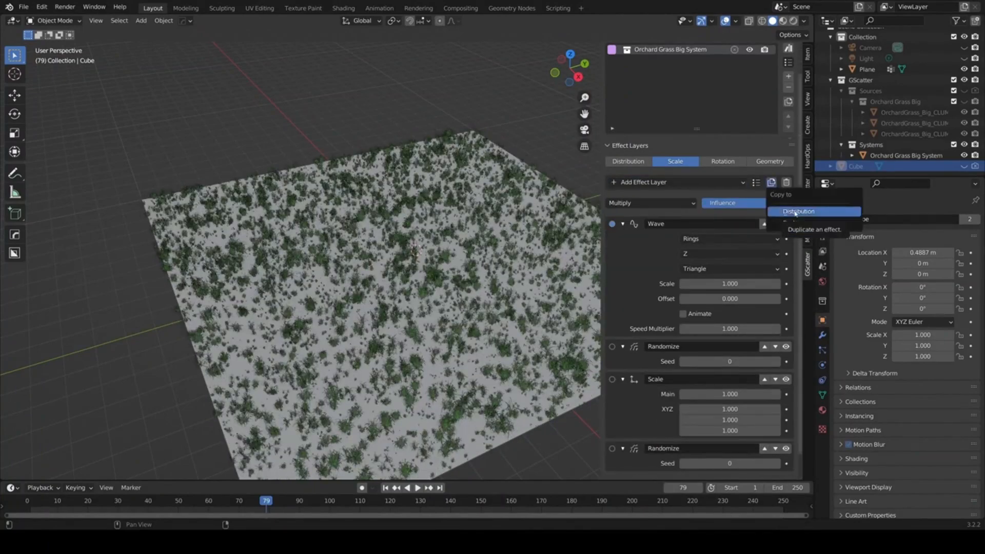
pyautogui.click(798, 211)
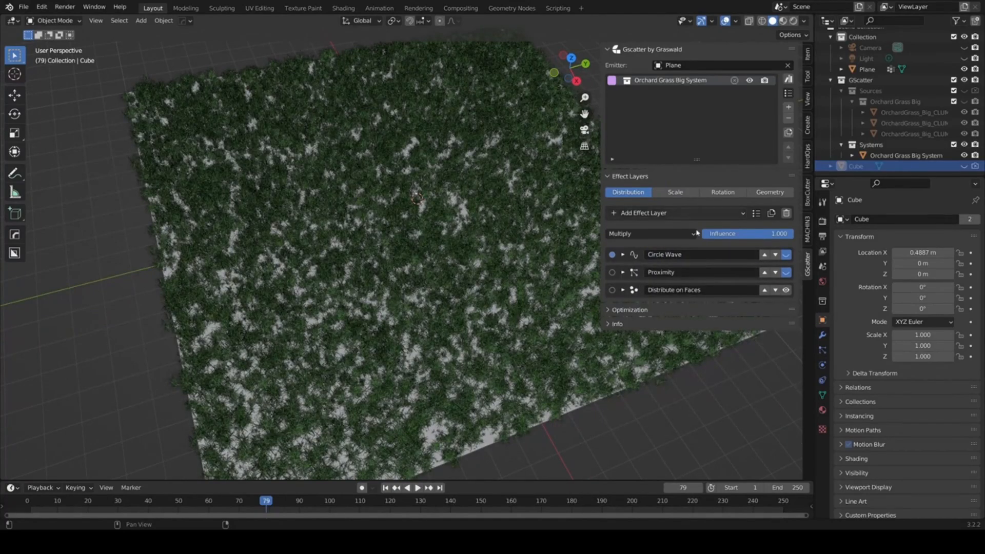
pyautogui.click(623, 290)
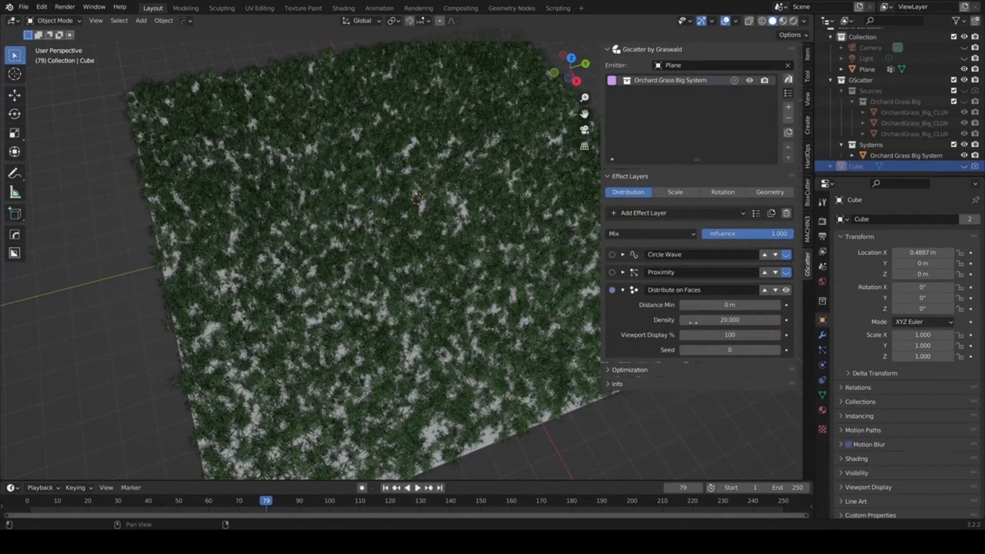
pyautogui.click(623, 272)
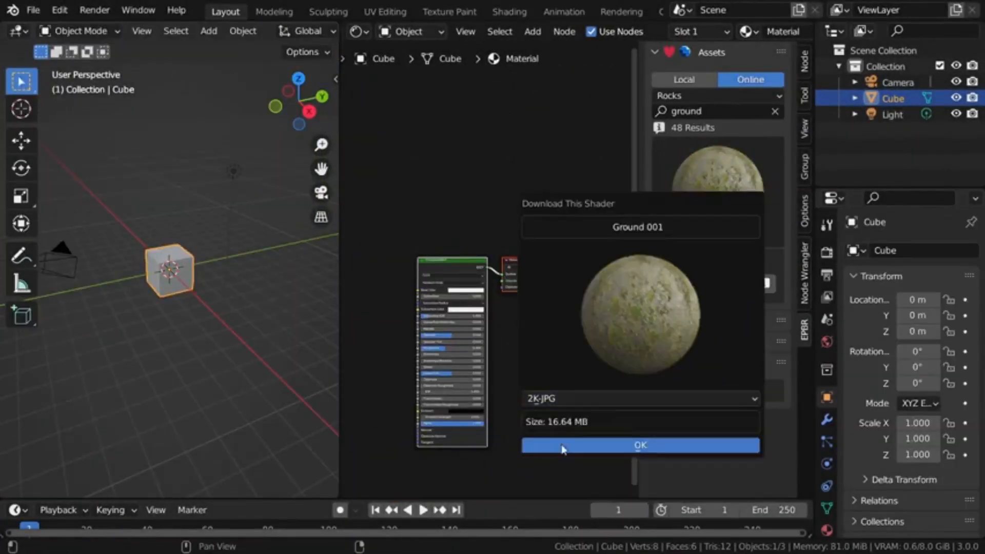
# Step: Download Ground 001, add all available Easy PBR assets to the library, and apply Ground 015 to the cube
pyautogui.click(639, 444)
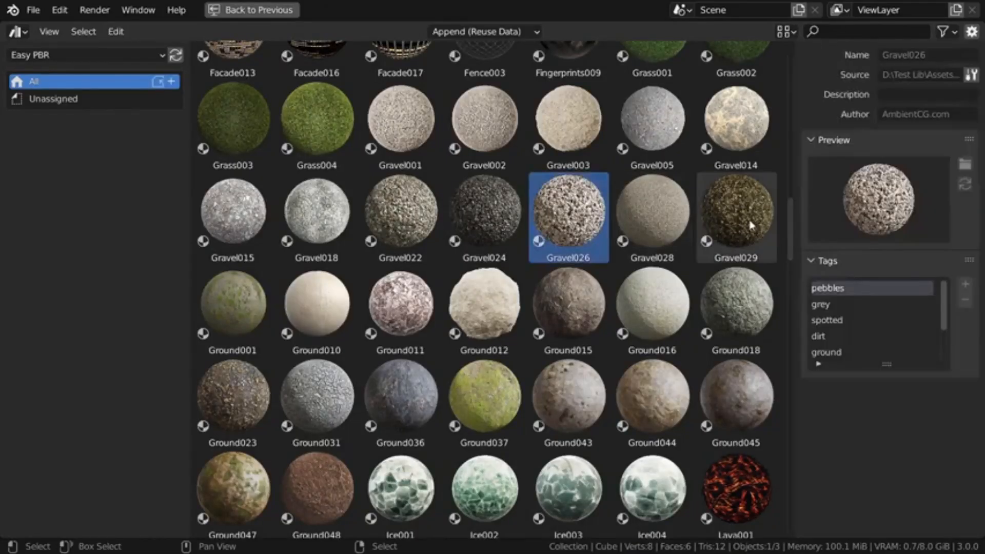
pyautogui.click(250, 9)
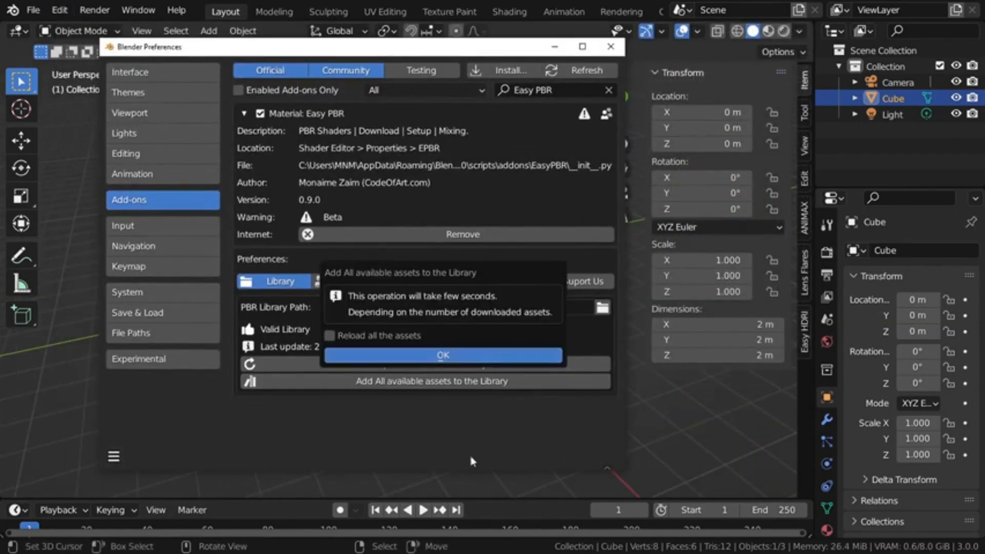
pyautogui.click(442, 355)
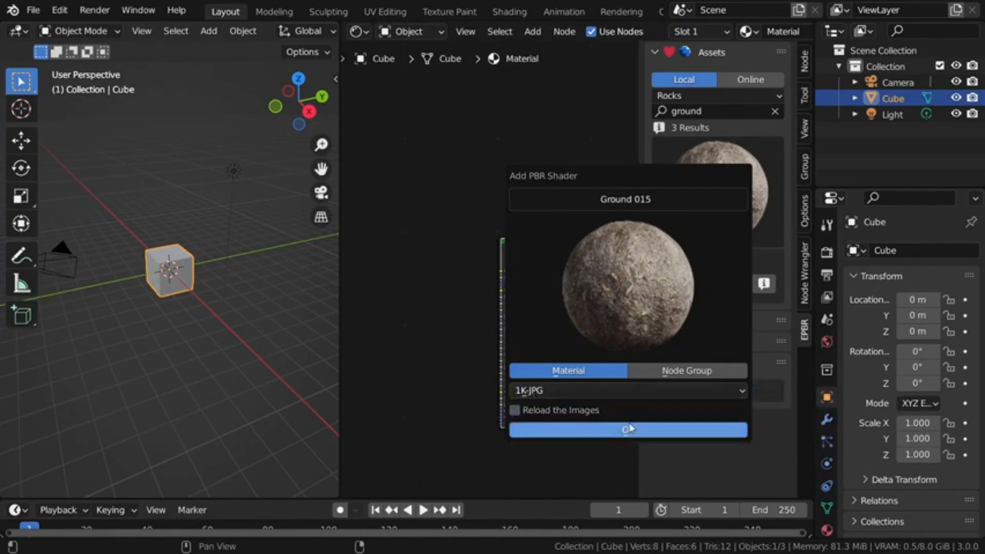
pyautogui.click(626, 430)
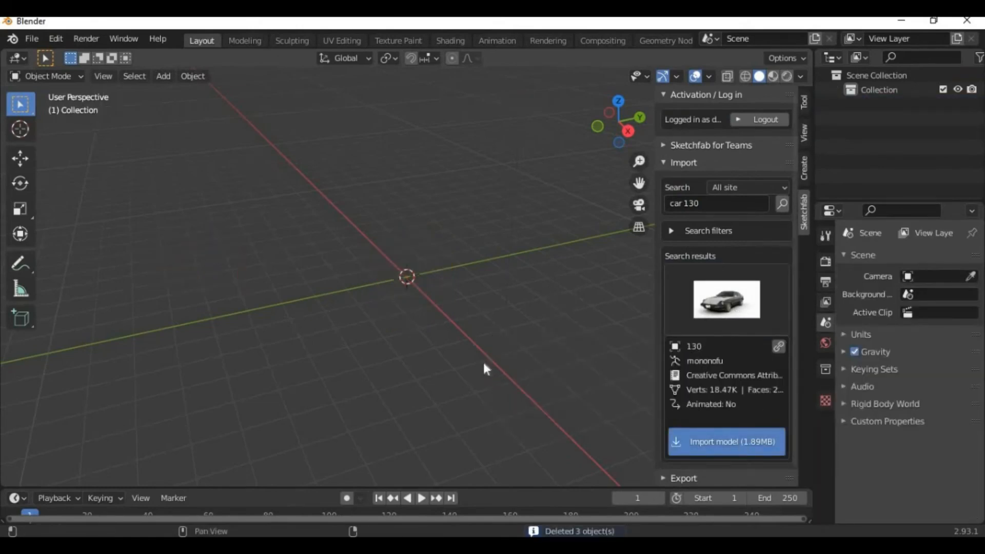
# Step: Import the car 130 model from the Sketchfab search results
pyautogui.click(725, 441)
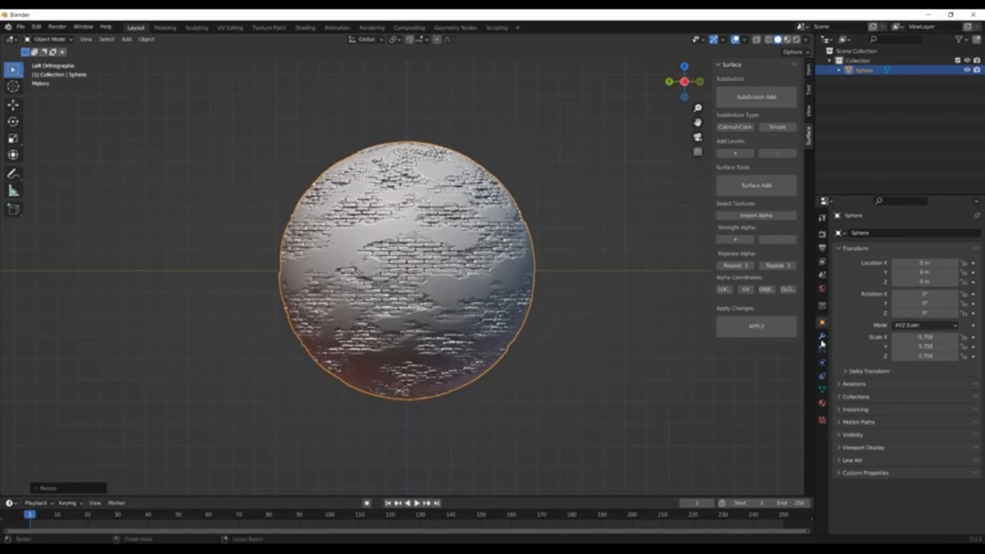
# Step: Stamp reptile-scale, fur and further ground alphas onto the sphere via Import Alpha
pyautogui.click(756, 214)
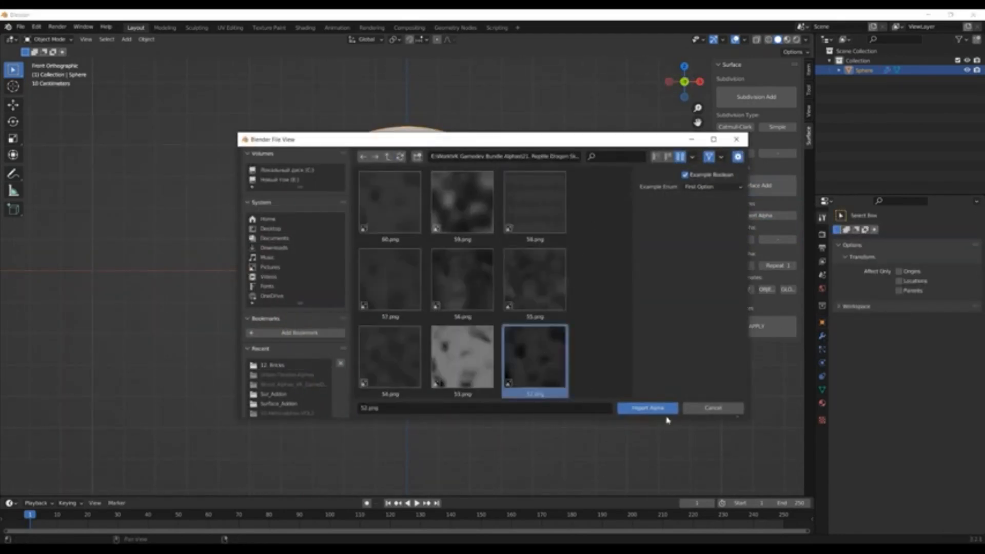
pyautogui.click(647, 407)
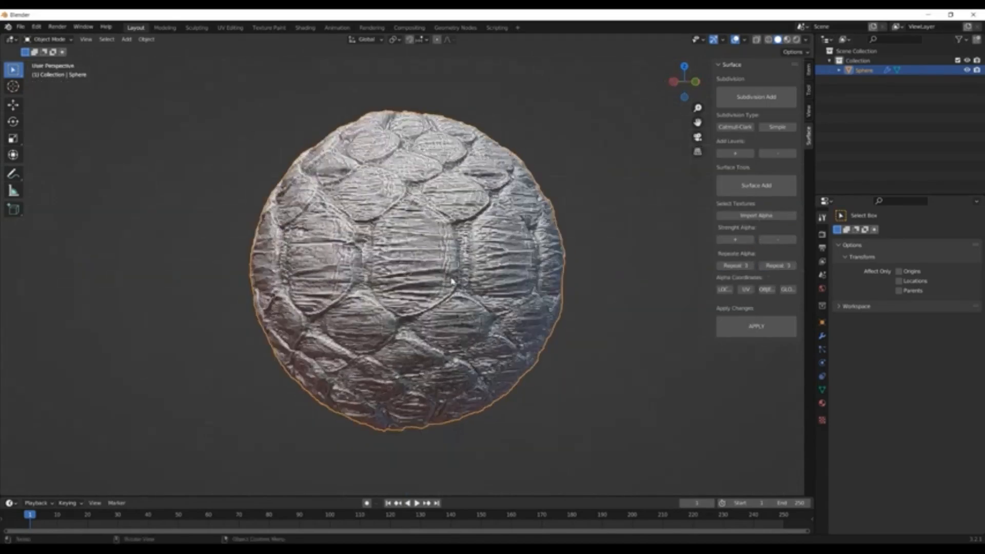
pyautogui.click(756, 214)
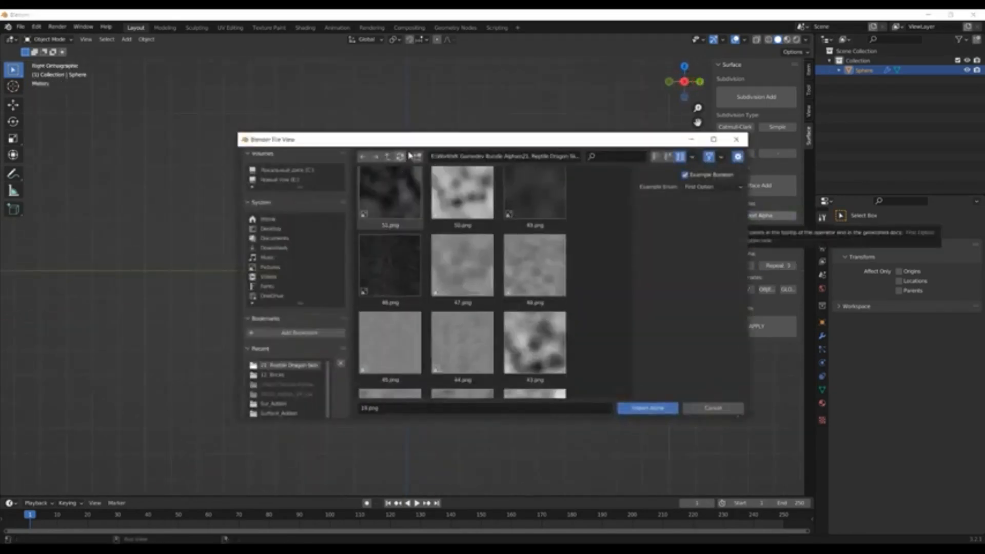
pyautogui.click(646, 407)
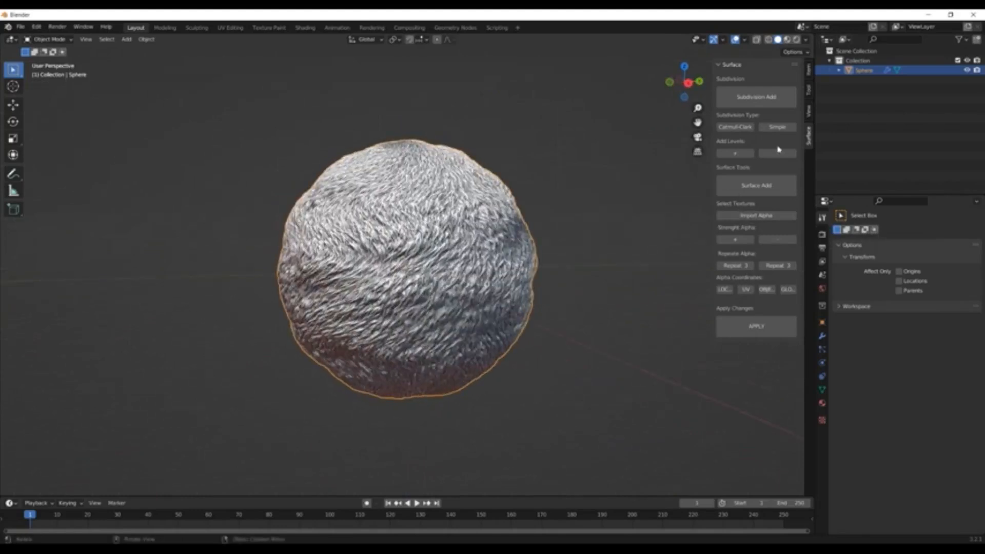
pyautogui.click(756, 215)
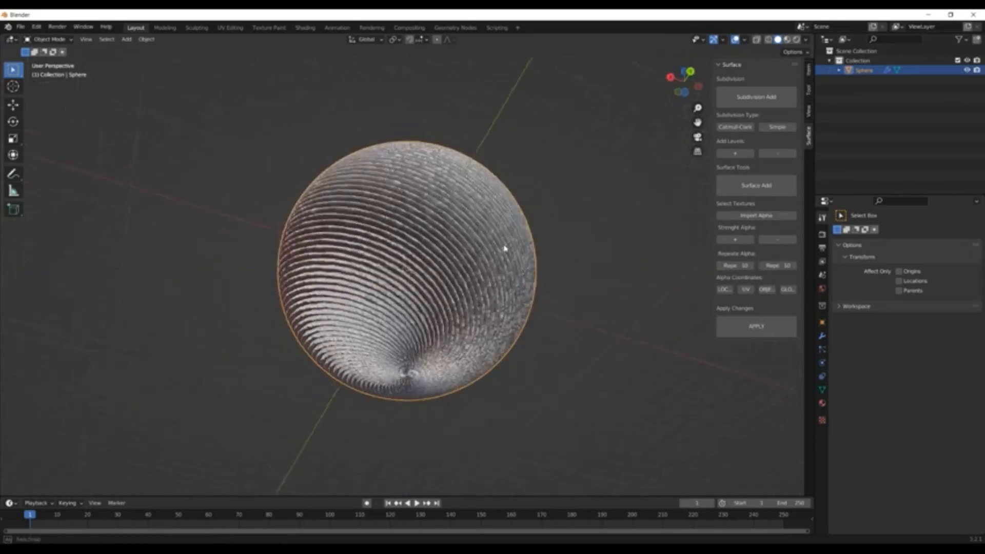
pyautogui.click(755, 214)
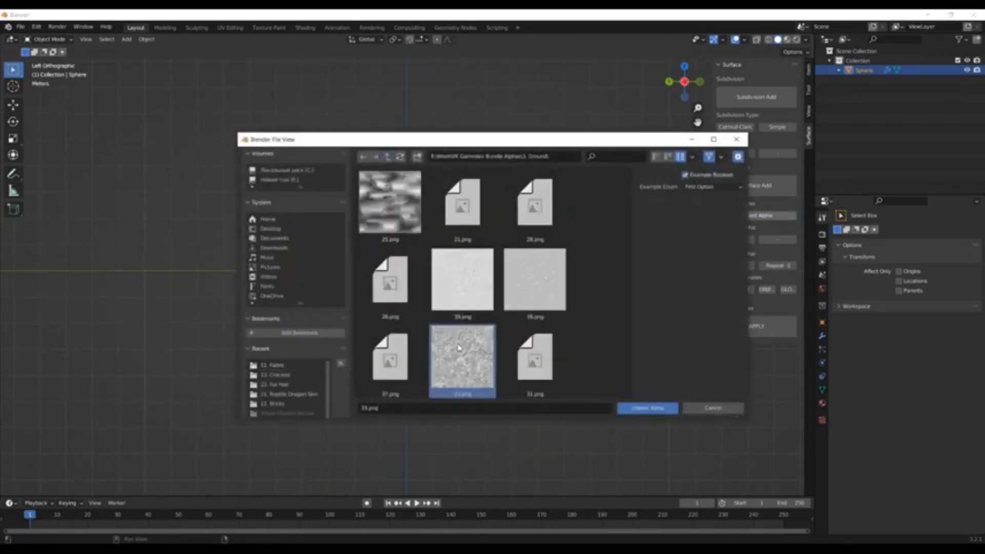
pyautogui.click(646, 407)
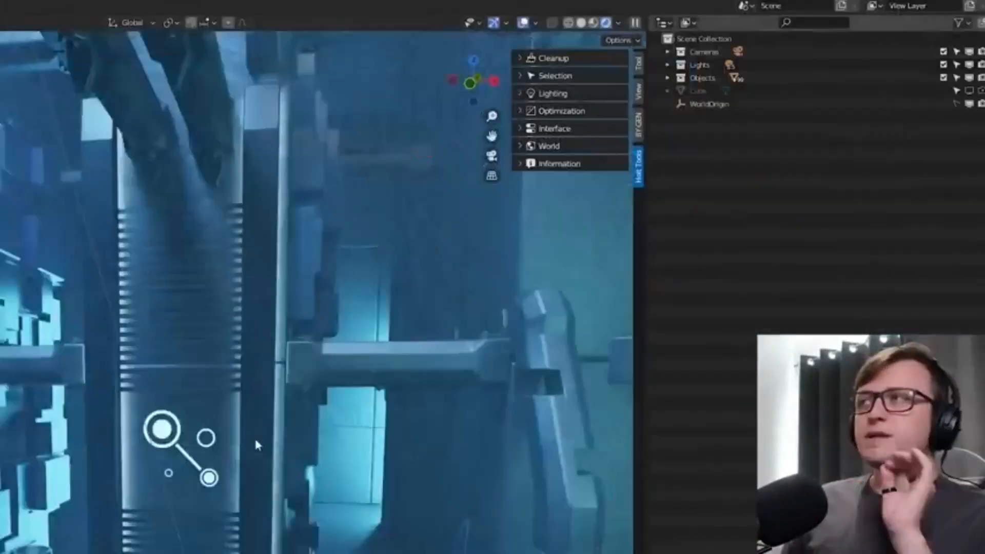
# Step: Organize the outliner into Cameras, Lights and Objects collections, then use the Selection options
pyautogui.click(552, 57)
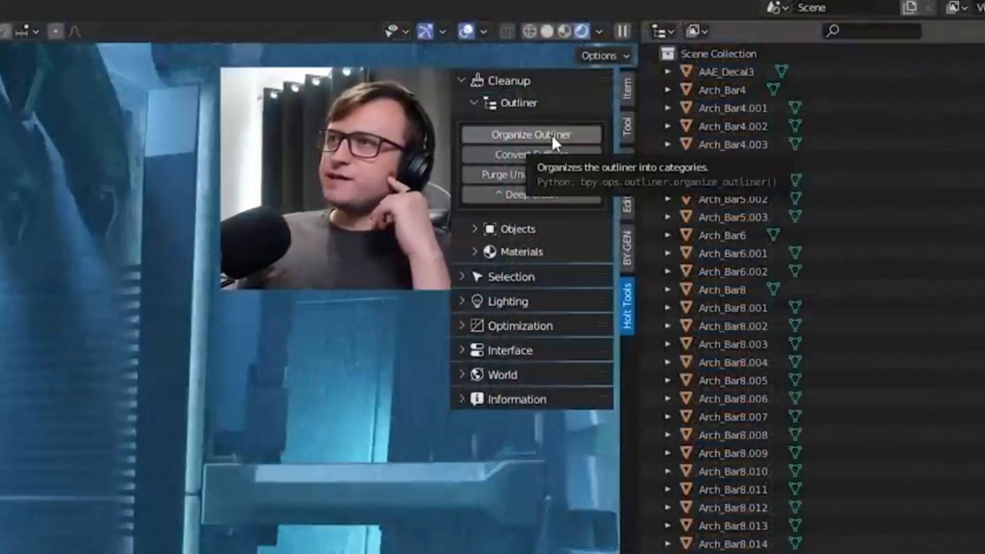
pyautogui.click(530, 134)
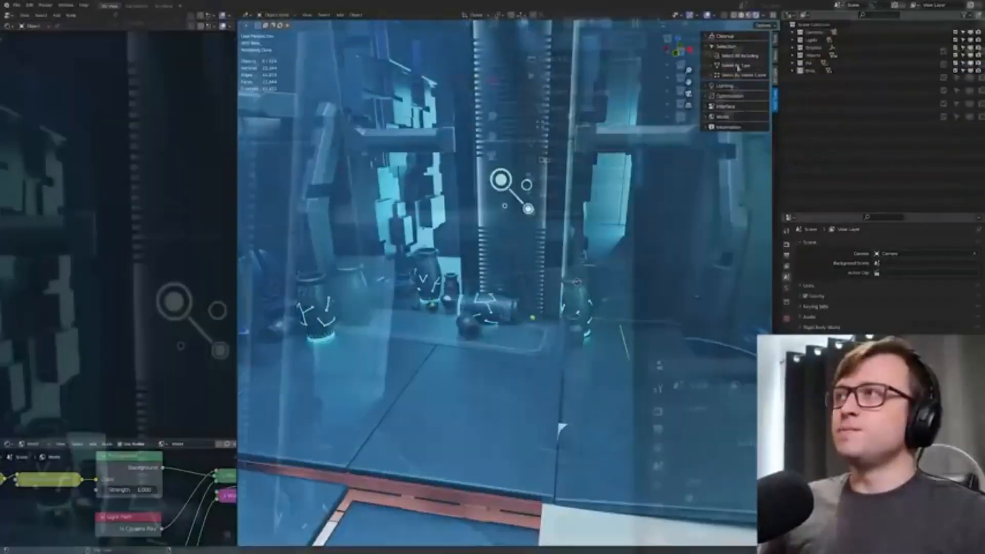
pyautogui.click(584, 172)
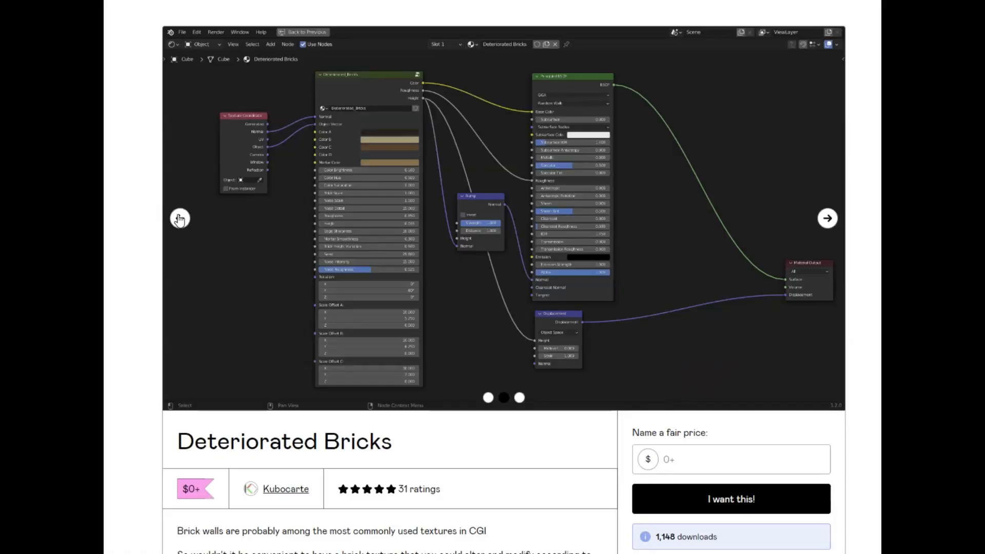
# Step: Cycle through the Deteriorated Bricks previews: brick sphere, node setup and full node group
pyautogui.click(827, 217)
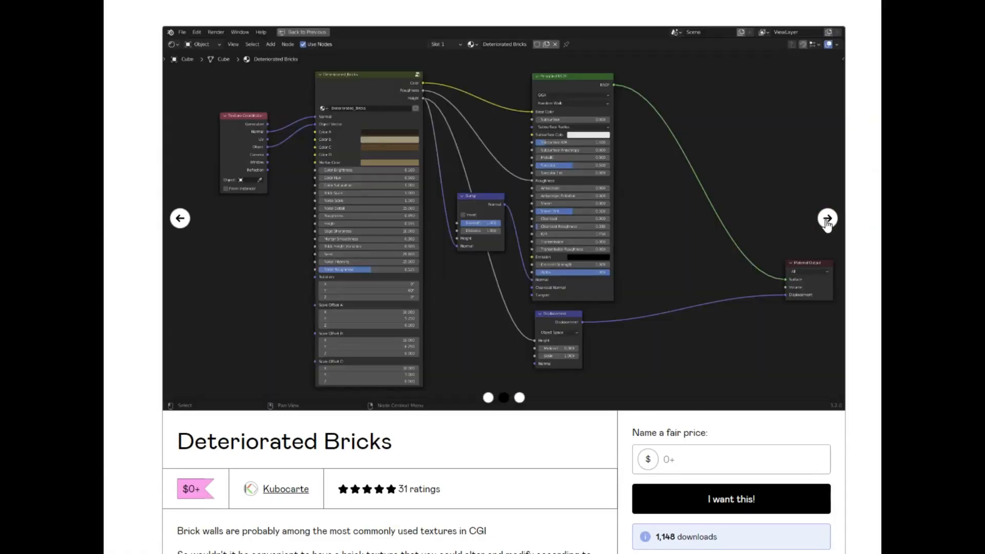
pyautogui.scroll(-3)
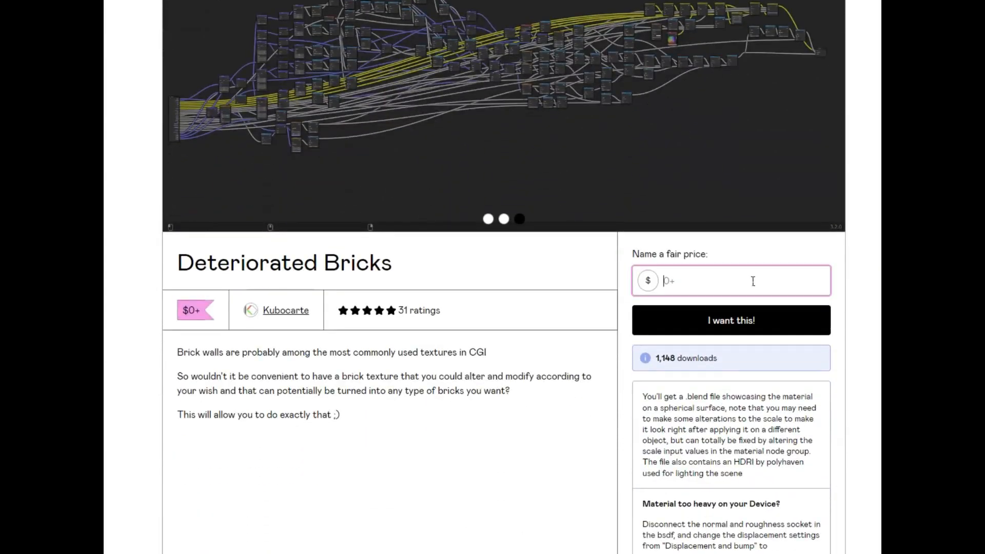
pyautogui.scroll(-3)
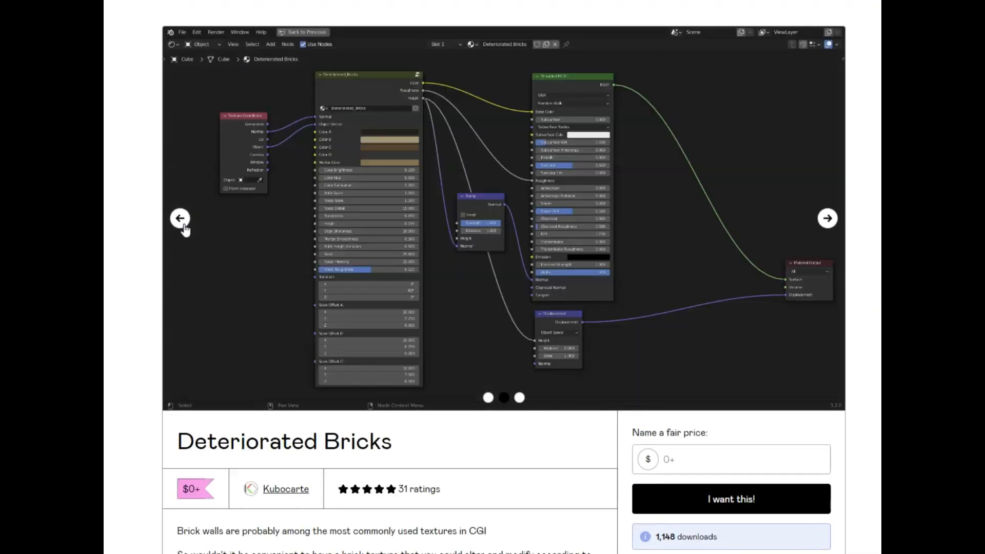
pyautogui.click(181, 217)
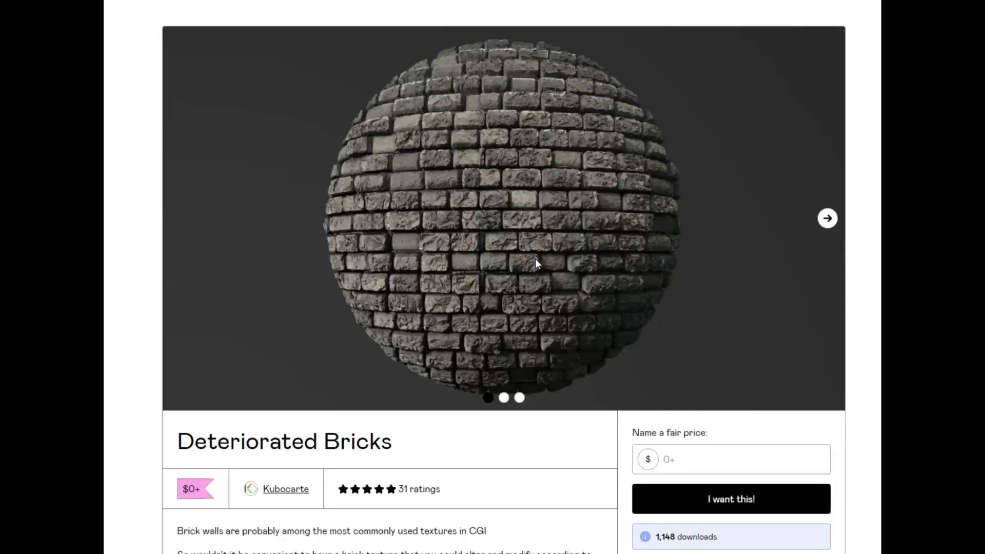
pyautogui.click(827, 217)
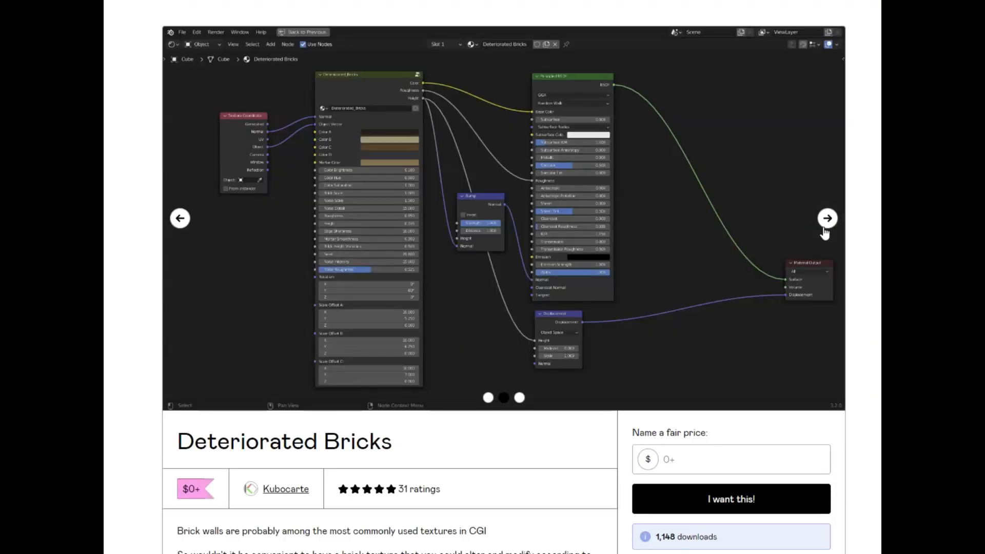
pyautogui.click(827, 217)
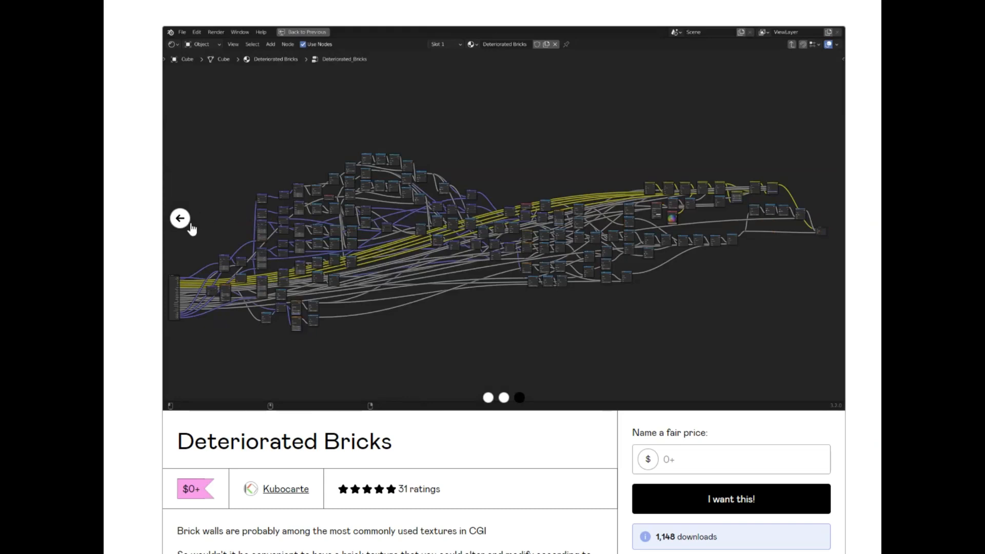
pyautogui.click(503, 397)
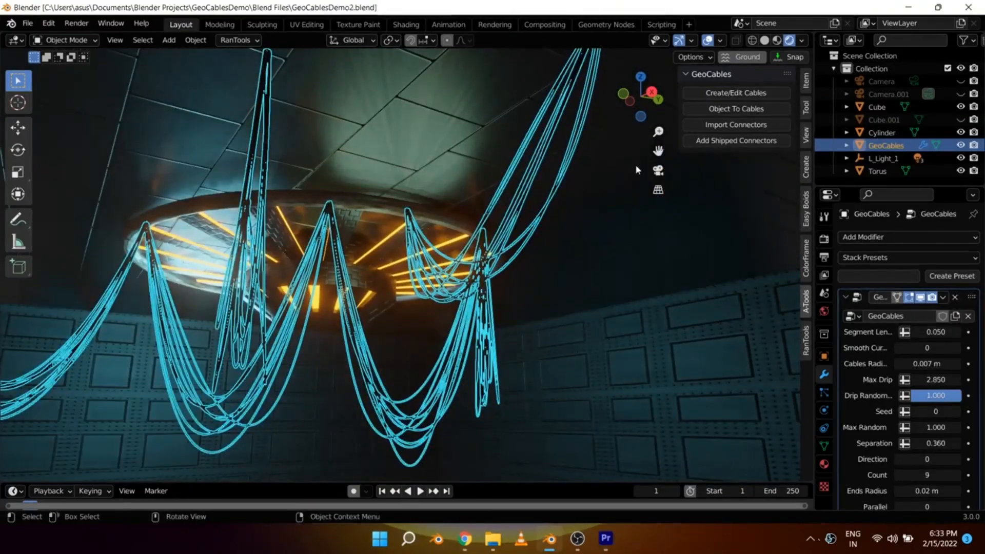
# Step: Assign Emissive Material 005 to the cables in the Shading workspace
pyautogui.click(736, 124)
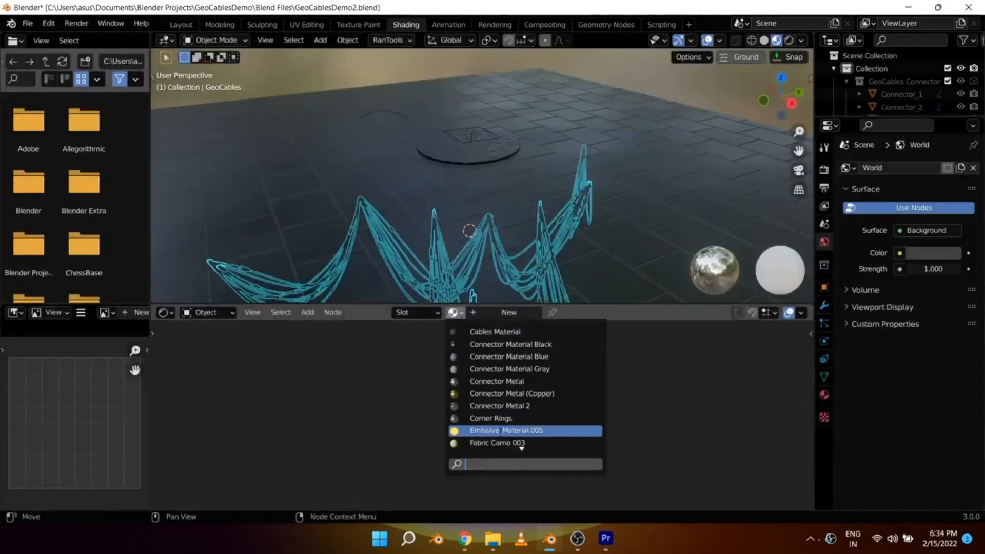
pyautogui.click(497, 447)
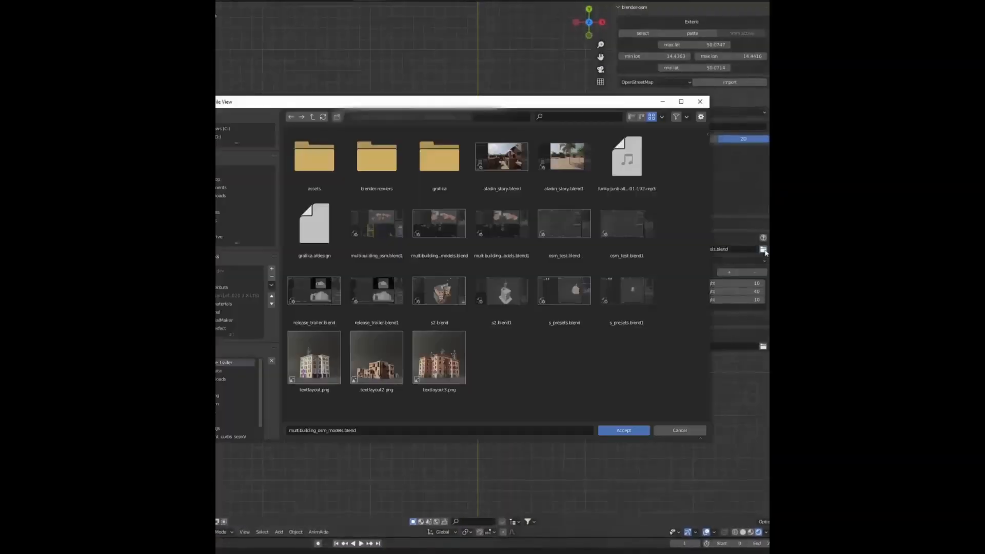
# Step: Accept multibuilding_osm_models.blend and claim the free building library on Gumroad
pyautogui.click(622, 430)
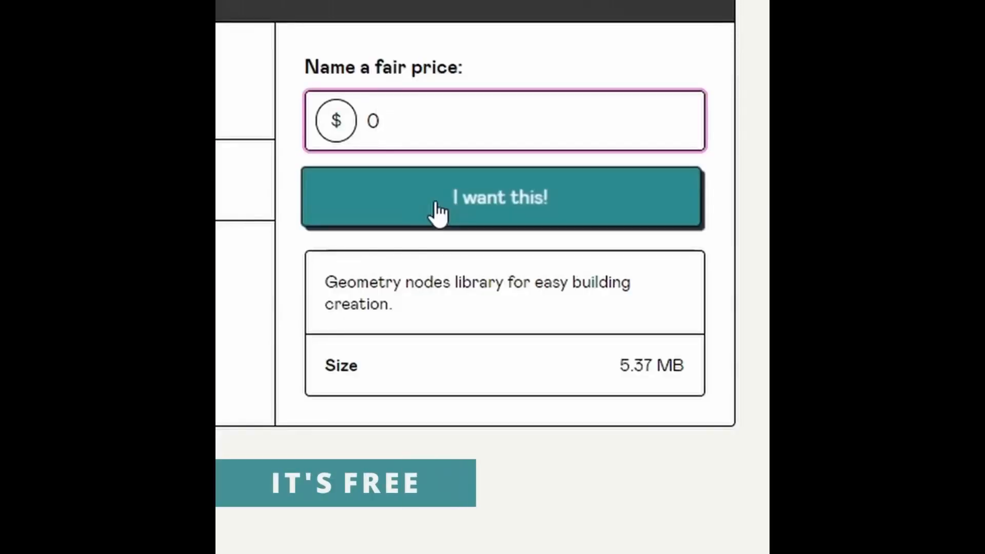
pyautogui.click(503, 198)
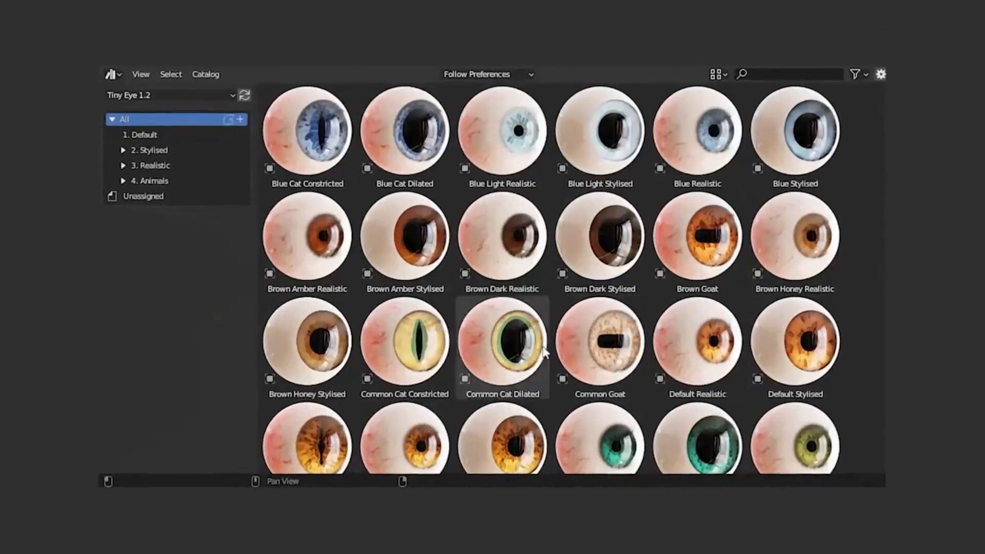
# Step: Scroll through the Tiny Eye 1.2 eyeball thumbnails in the All catalog
pyautogui.scroll(-3)
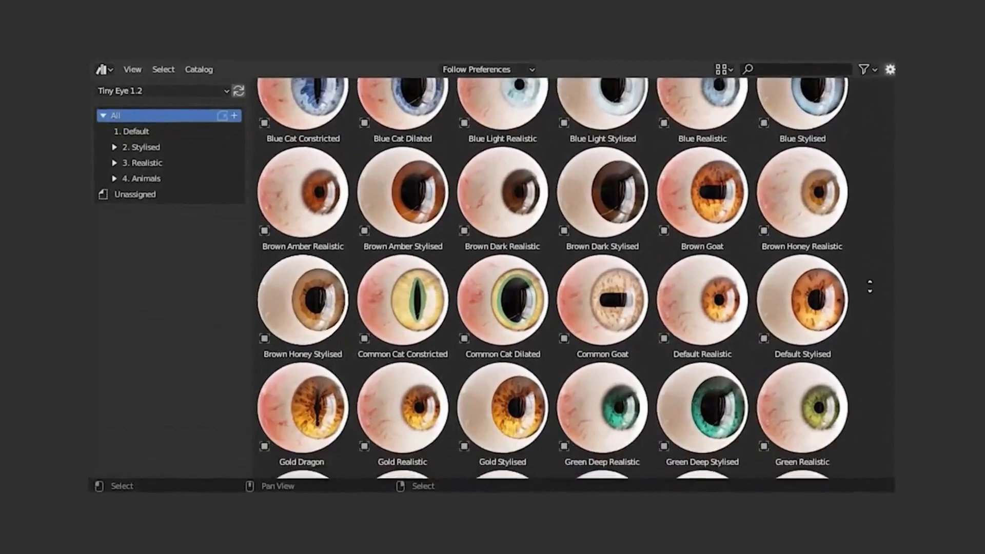
pyautogui.scroll(-3)
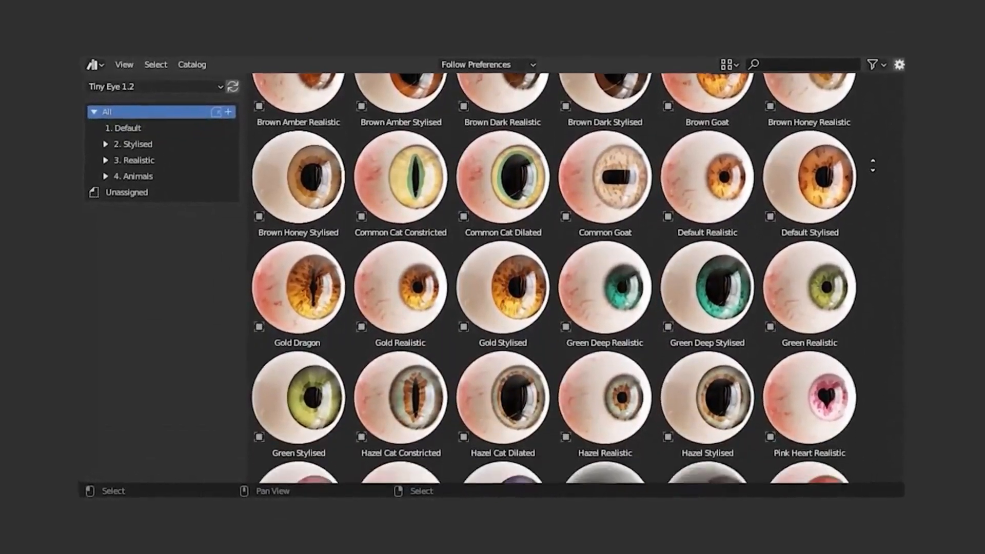
pyautogui.scroll(-3)
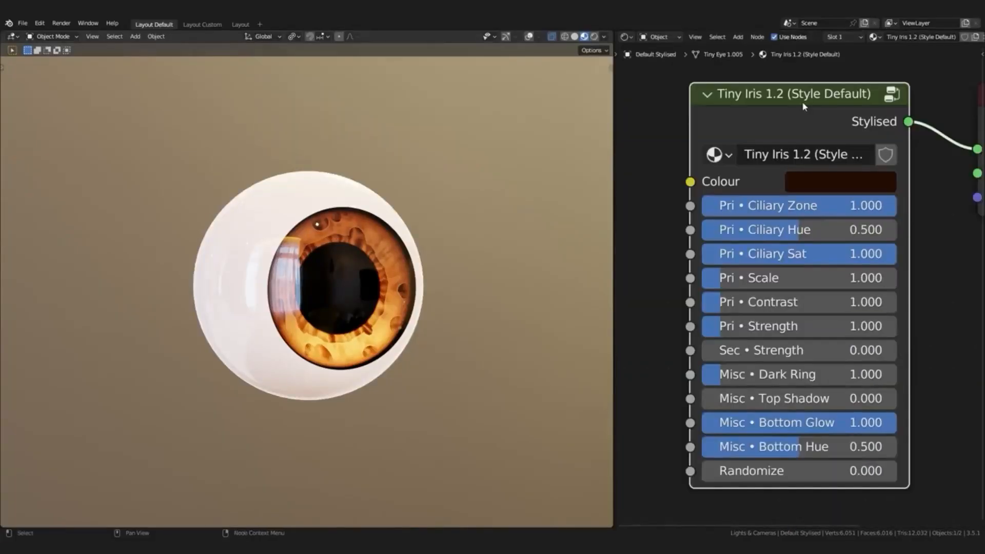
# Step: Set the iris Misc Bottom Hue to 0.723 and give the Tiny Sclera swatch a veined pink colour
pyautogui.click(839, 182)
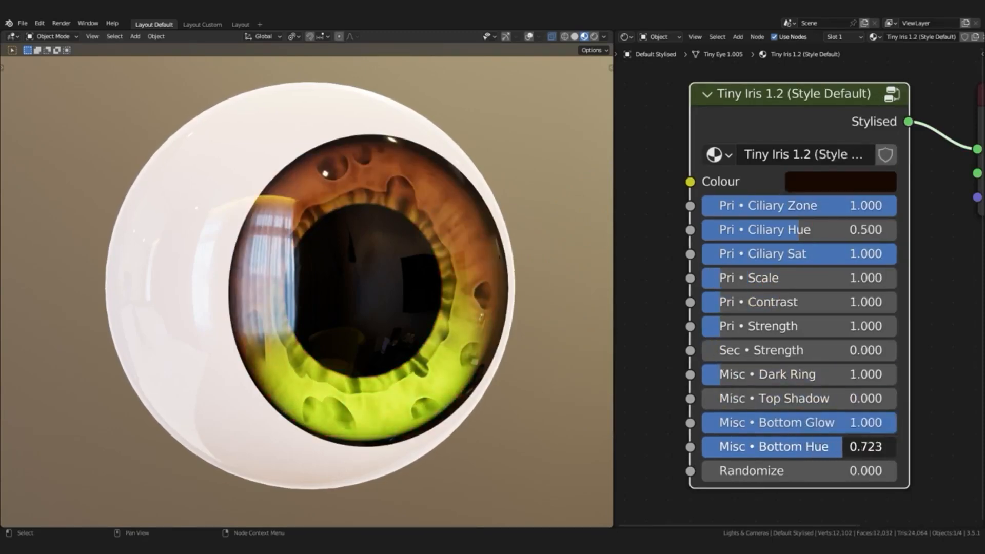
pyautogui.click(840, 181)
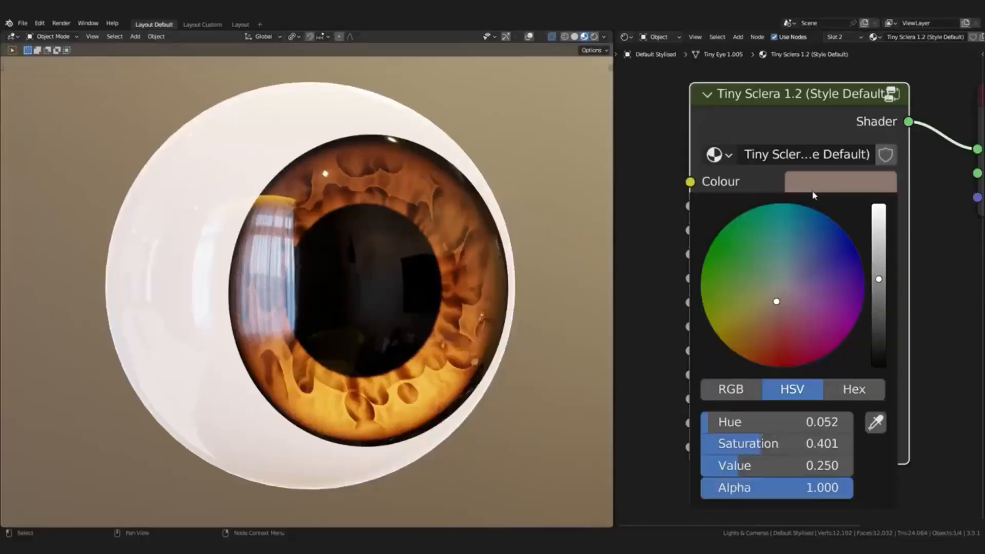
pyautogui.click(838, 181)
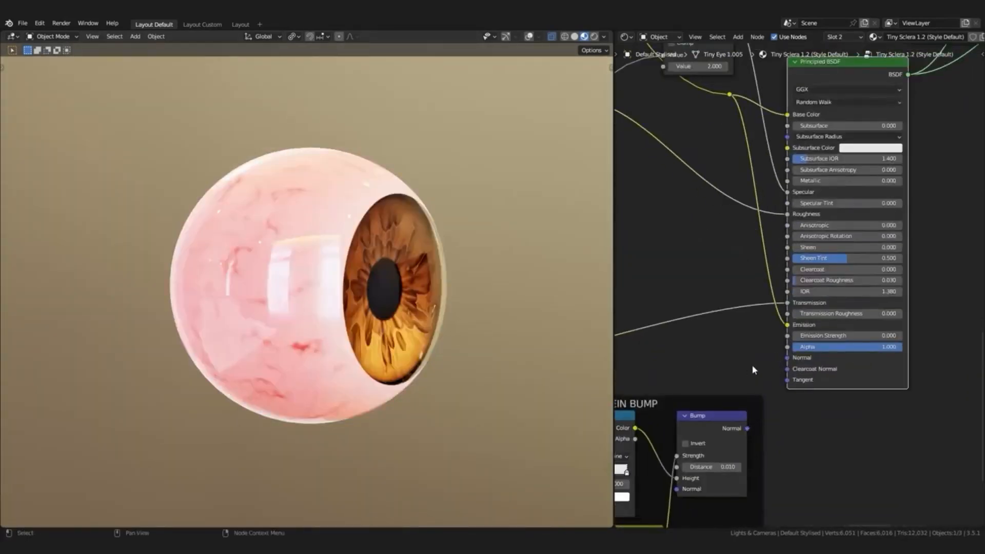
# Step: Add the Tiny Eye 1.2 folder as an asset library in Preferences > File Paths
pyautogui.click(143, 23)
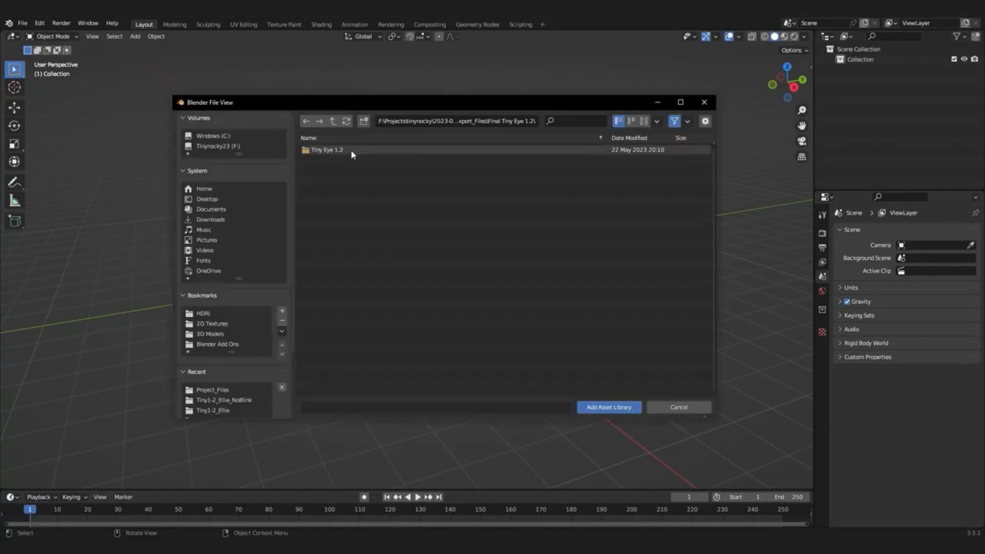
pyautogui.click(608, 407)
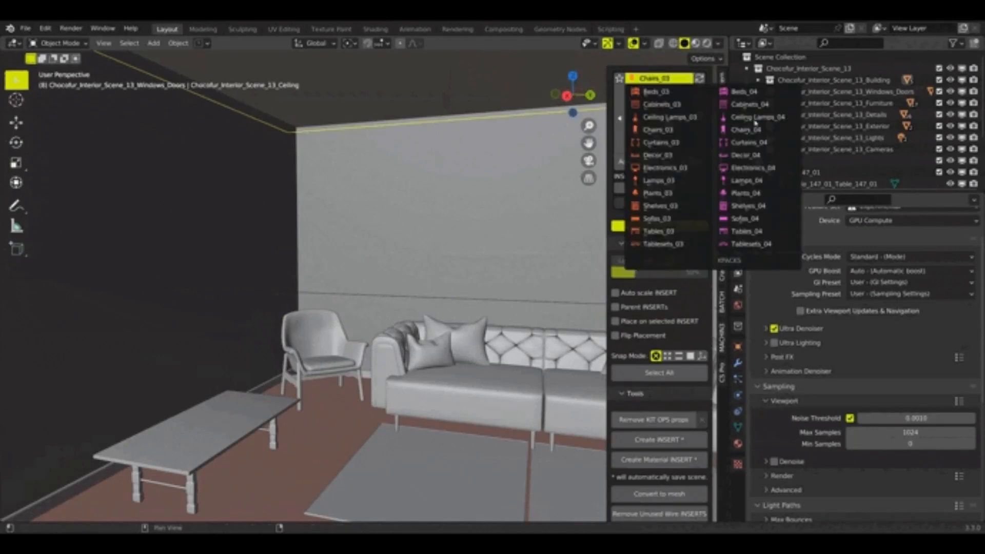
# Step: Choose a furniture category from the KIT OPS INSERT thumbnail menu for the living room
pyautogui.click(668, 117)
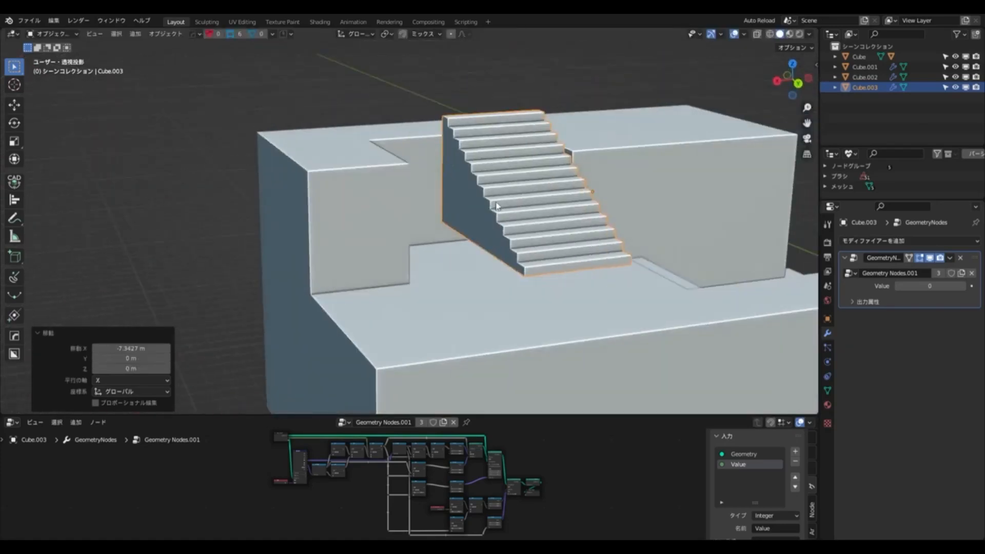
# Step: Set every staircase block's origin to its own geometry and select one block
pyautogui.press('Tab')
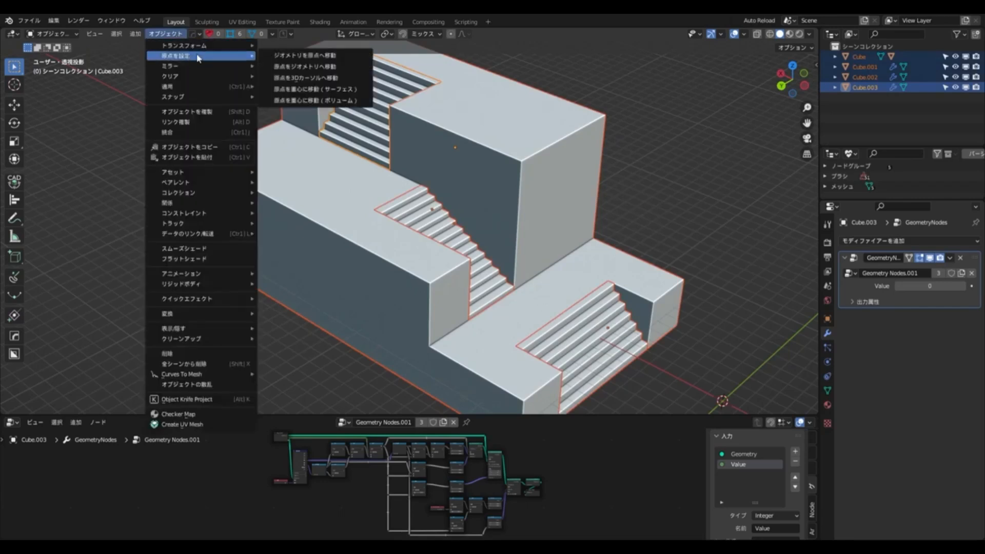
pyautogui.click(307, 55)
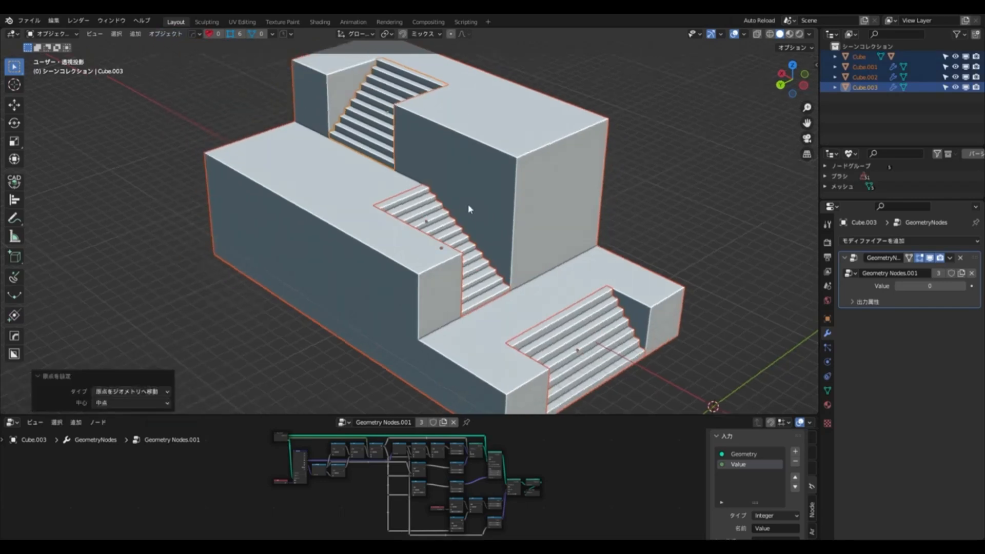
pyautogui.click(864, 76)
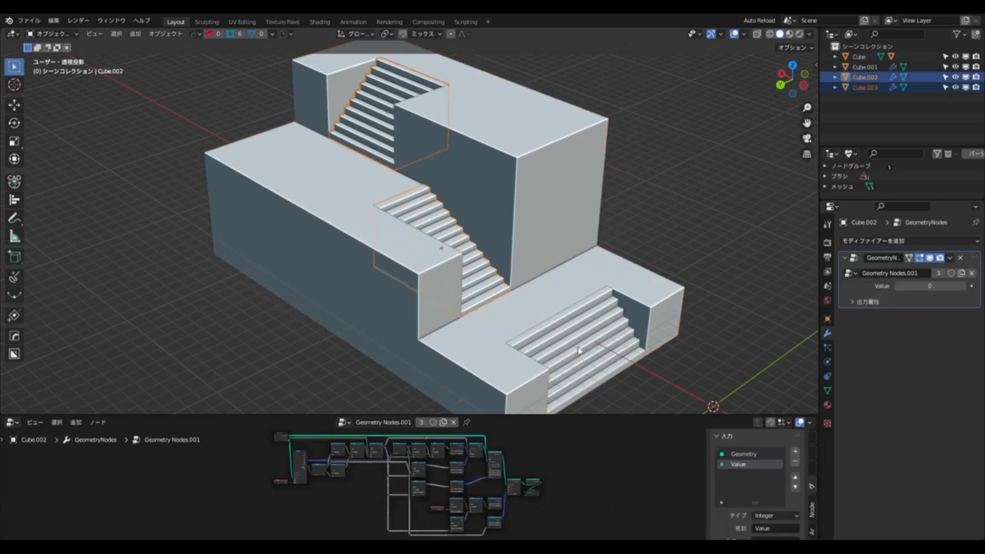